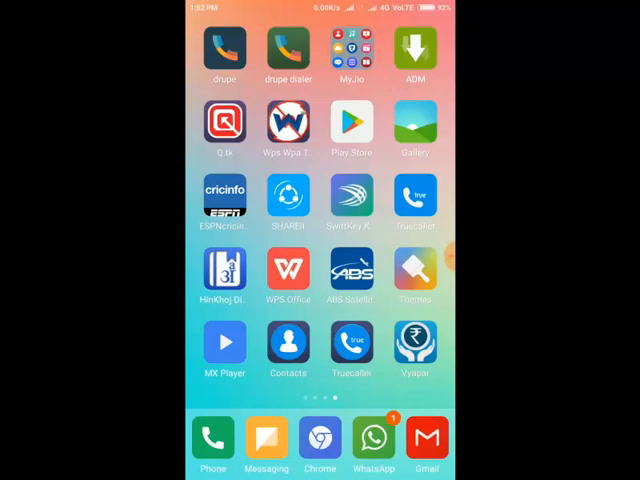
- Search Play Store for 'team viewer' and open the TeamViewer QuickSupport listing
scroll(left, 3)
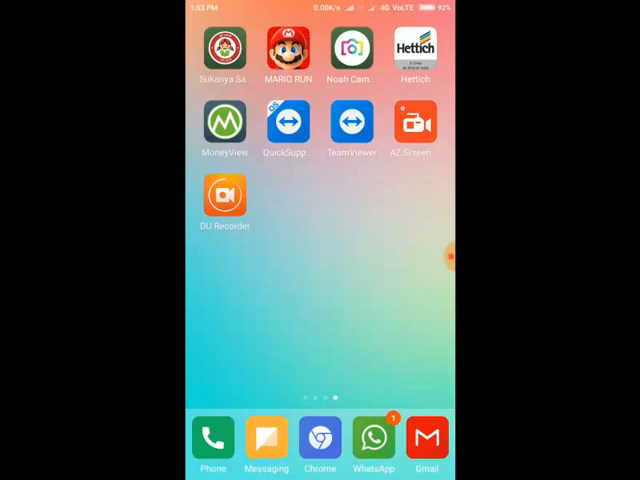
scroll(left, 3)
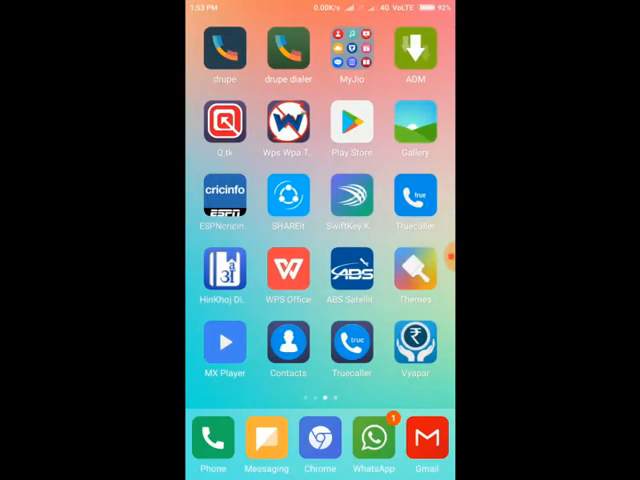
click(352, 126)
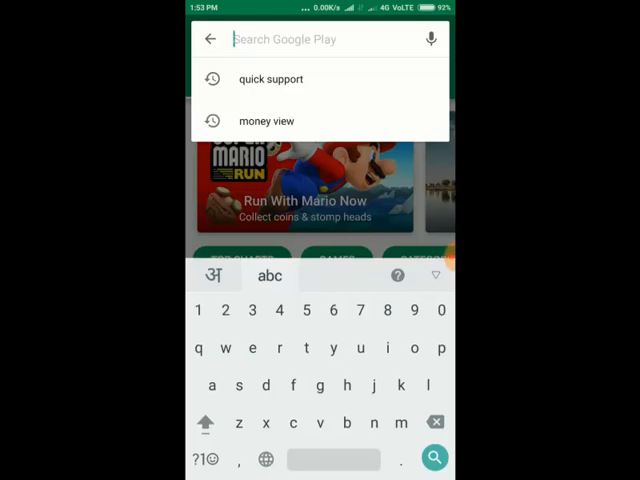
text(team)
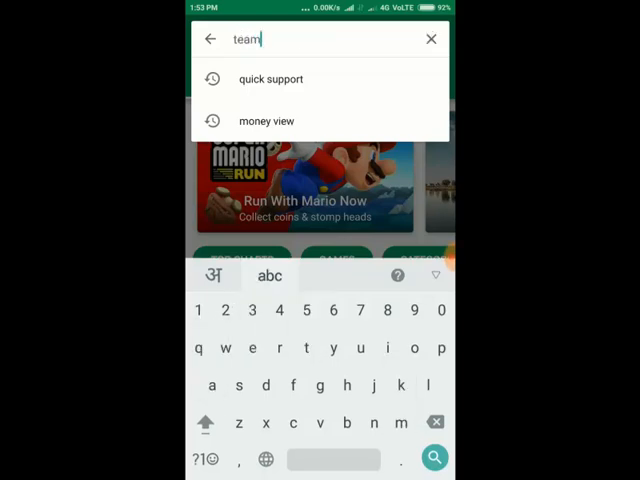
text(vie)
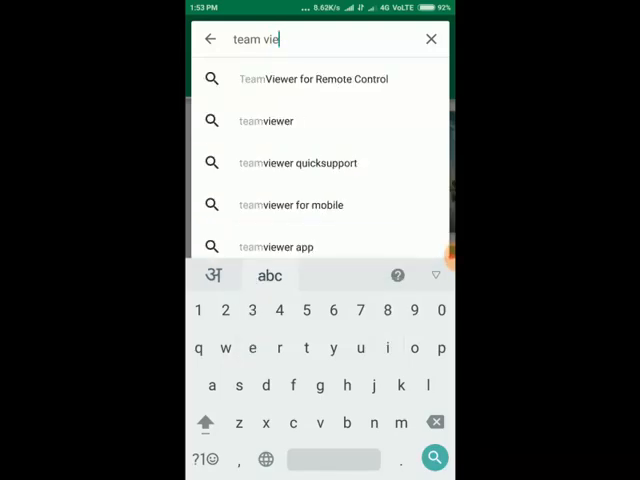
click(314, 80)
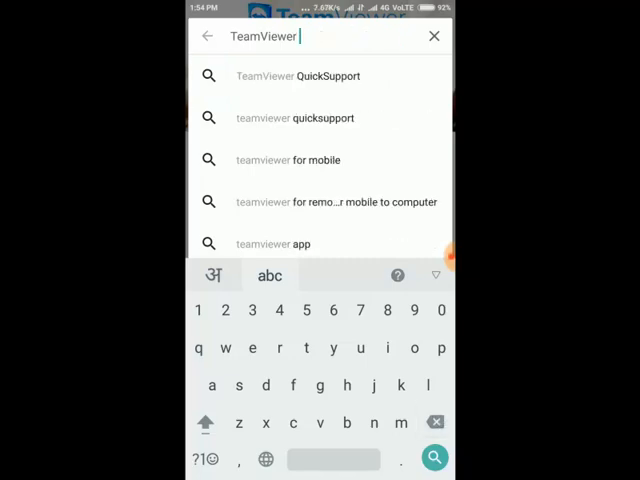
click(298, 76)
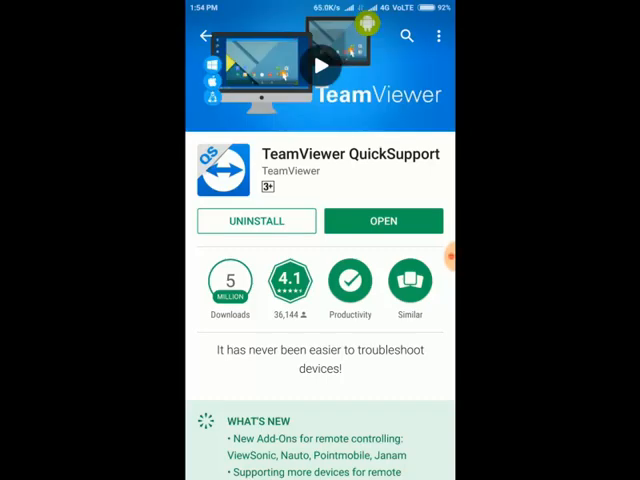
- Return home and page to the screen holding TeamViewer and QuickSupport
click(384, 220)
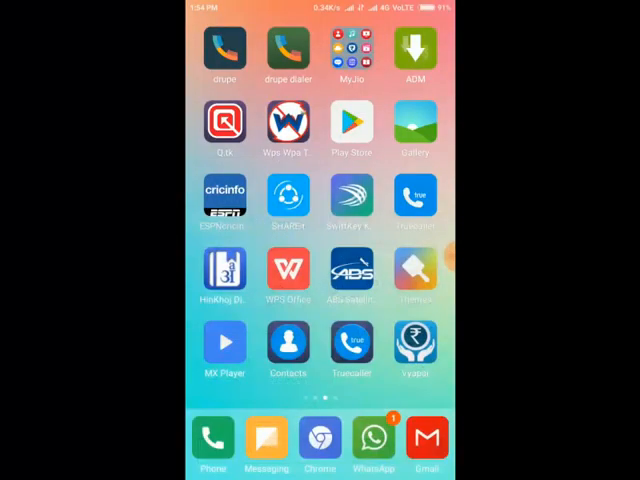
scroll(left, 3)
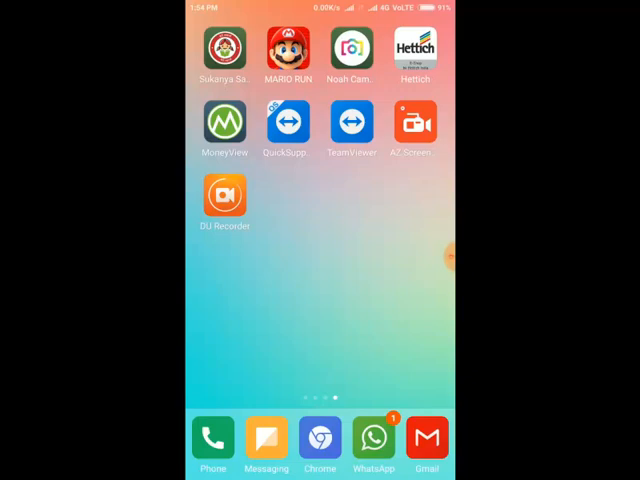
- Launch TeamViewer, skip the intro and enter the partner ID digits 888...357
click(352, 122)
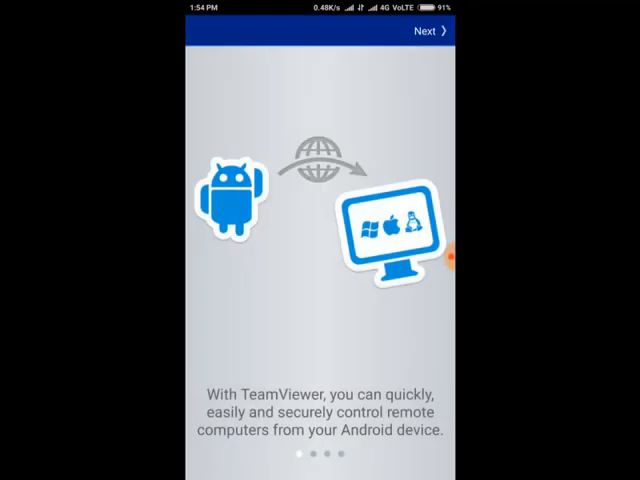
scroll(left, 3)
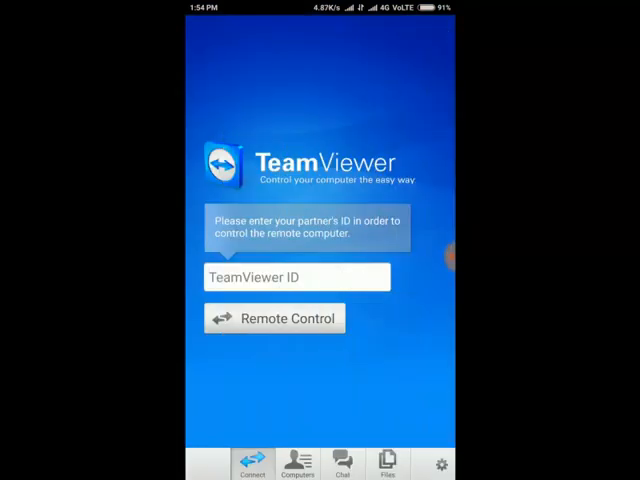
click(296, 276)
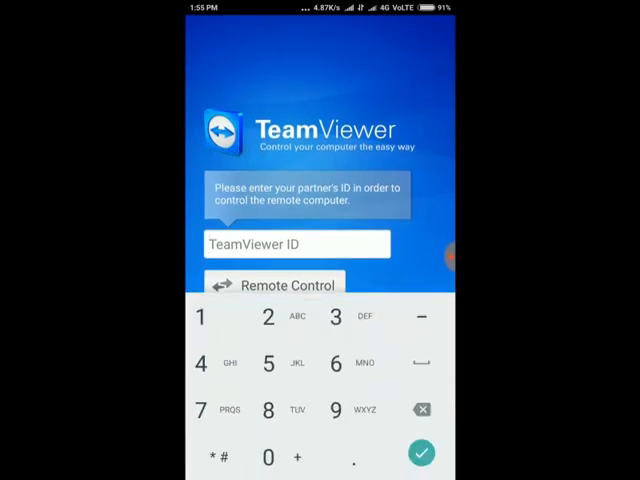
text(888)
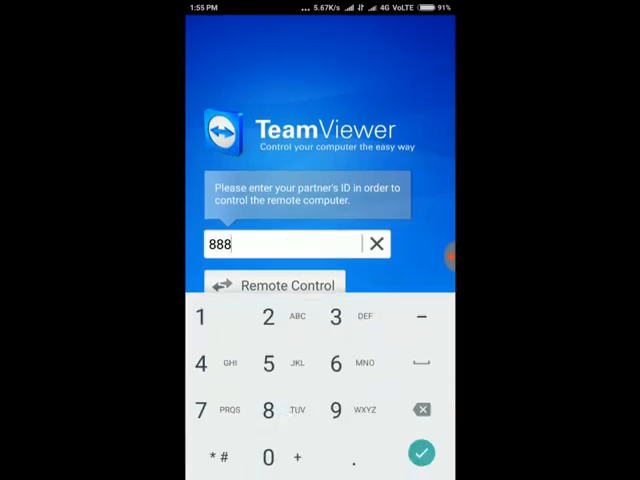
click(268, 410)
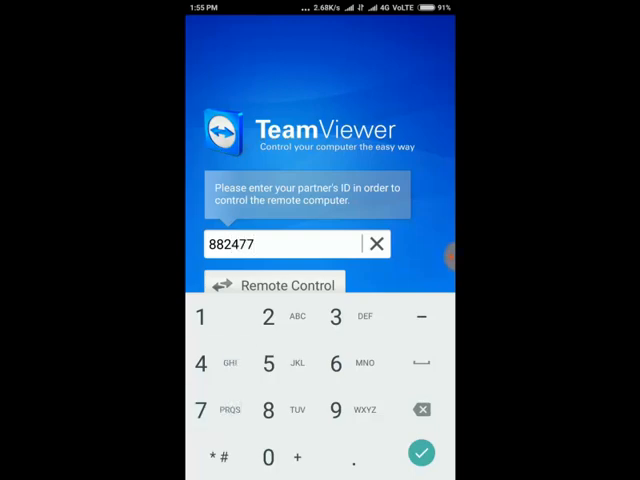
text(357)
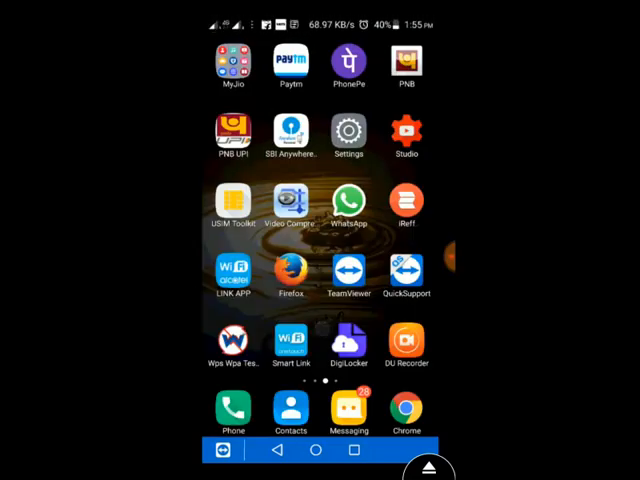
scroll(left, 3)
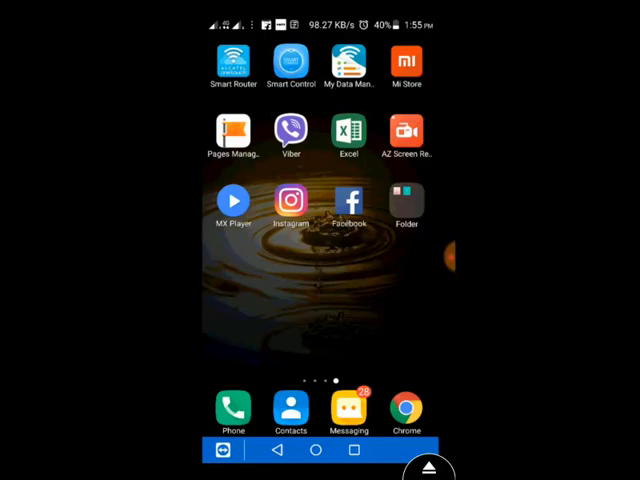
scroll(left, 3)
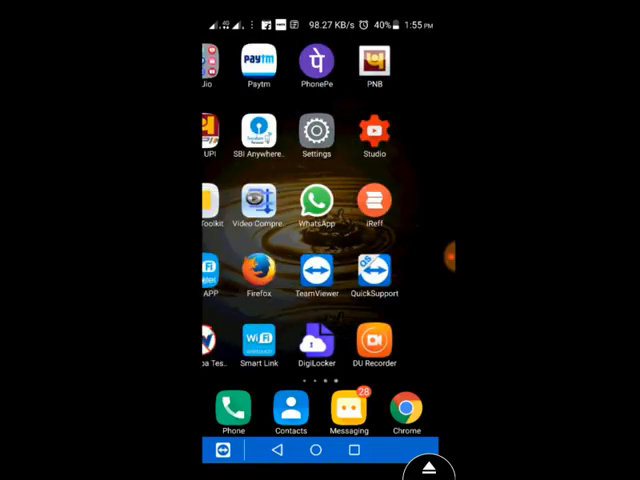
scroll(left, 3)
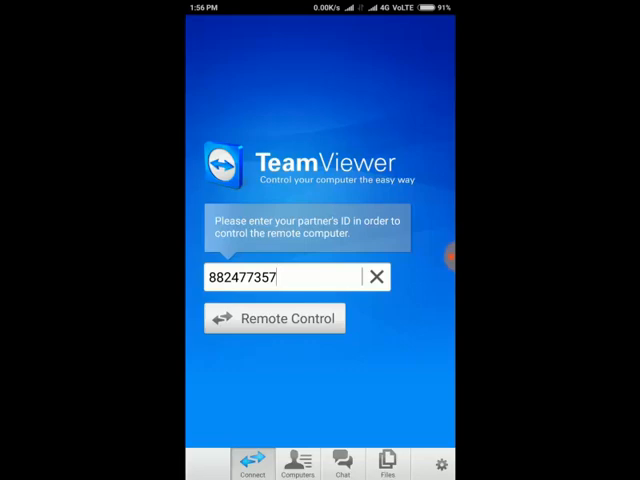
- Connect to the partner phone and browse its home screen pages remotely
click(272, 318)
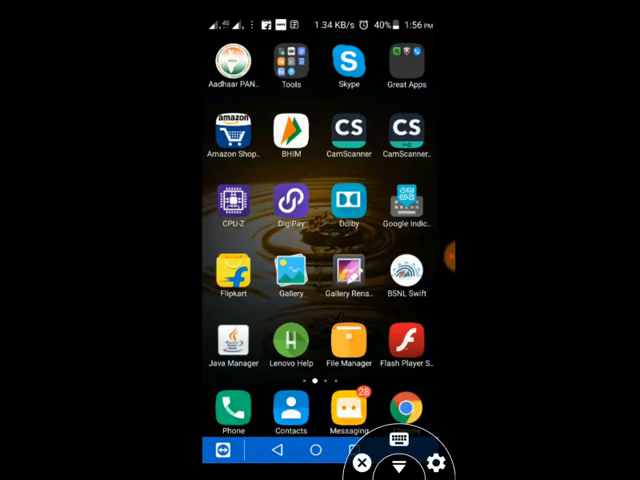
scroll(left, 3)
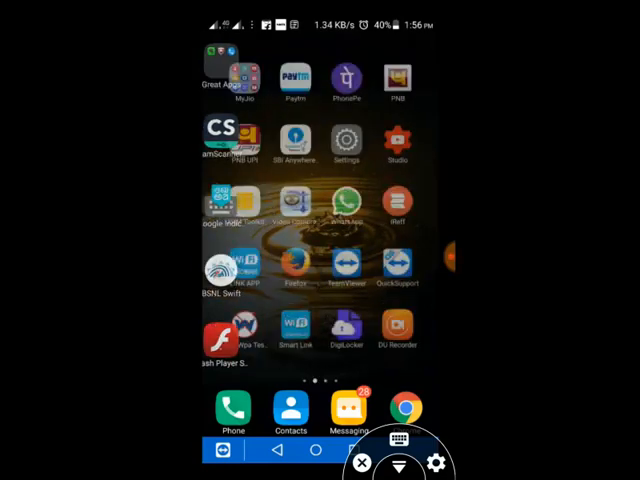
scroll(left, 3)
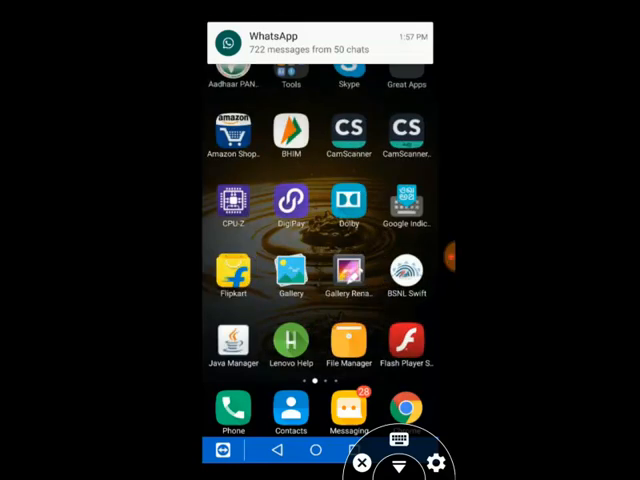
scroll(left, 3)
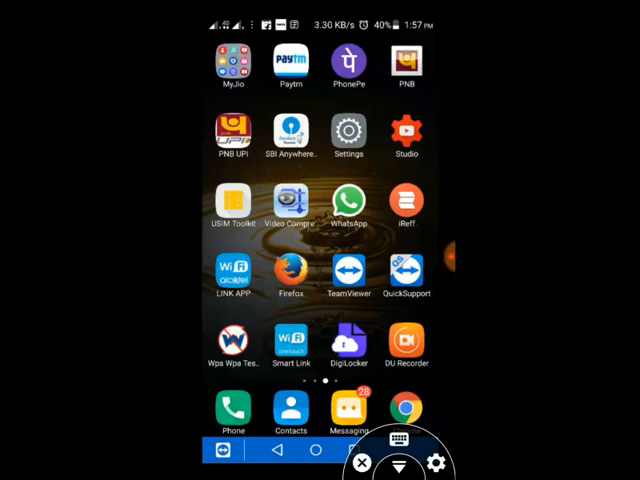
scroll(left, 3)
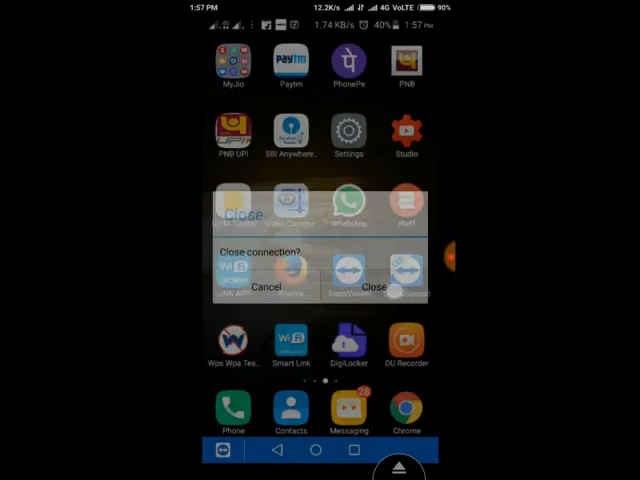
- Confirm closing the connection and return to the phone's own home screen
click(372, 286)
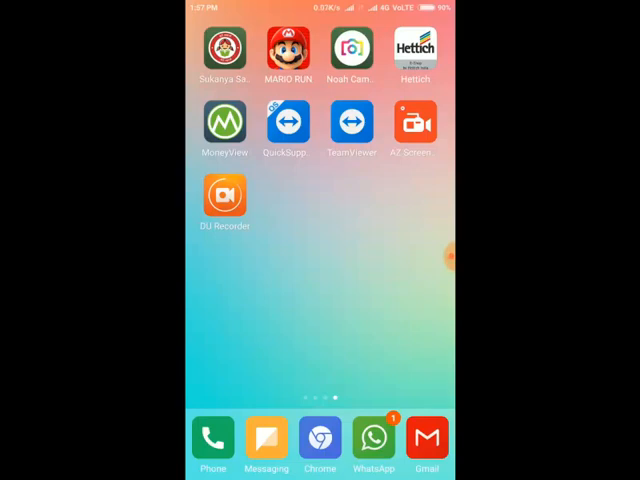
click(452, 258)
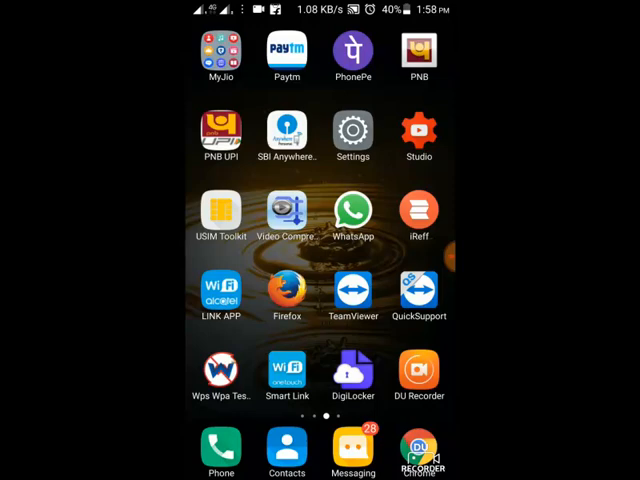
- Reopen TeamViewer and enter the second phone's partner ID 89493023
click(352, 292)
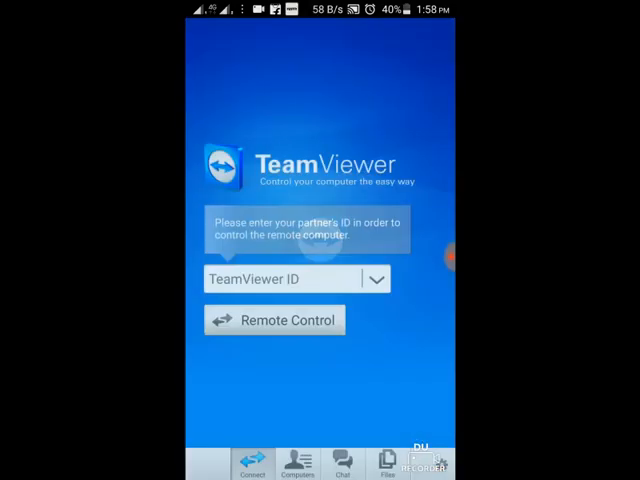
click(296, 278)
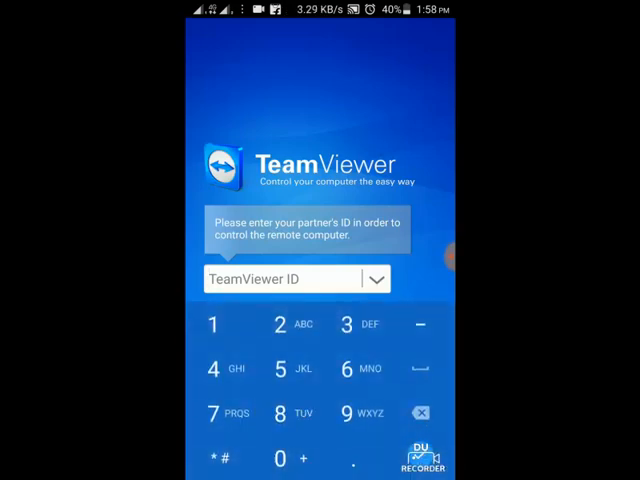
text(894)
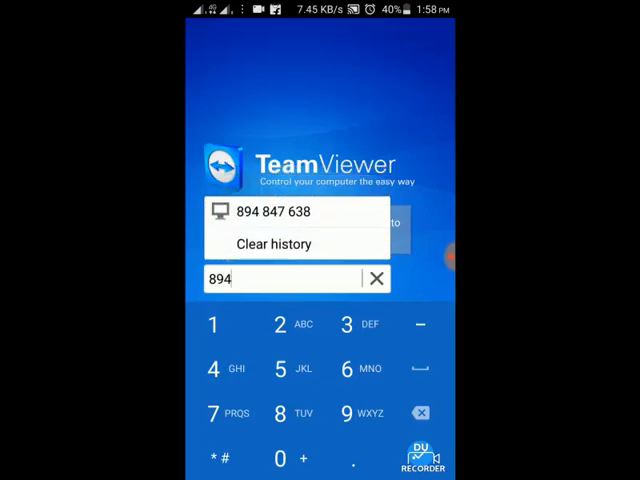
text(930)
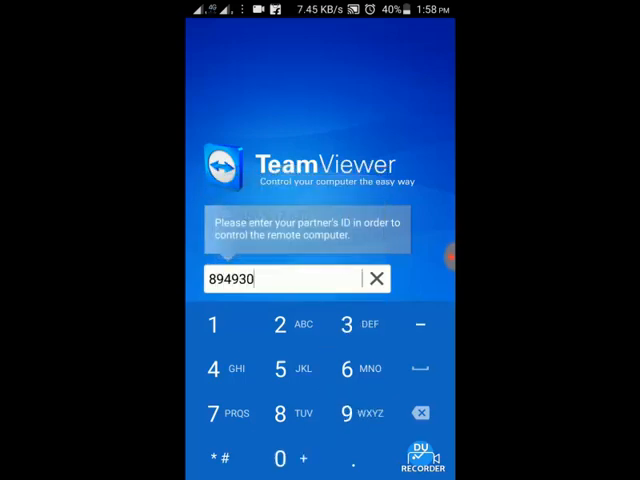
text(23)
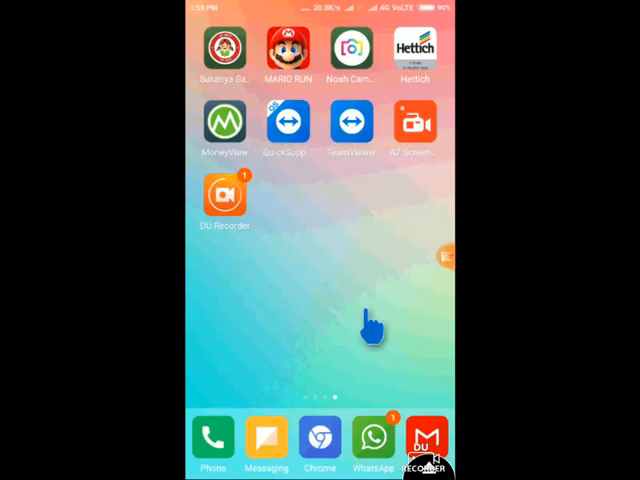
mouse_move(364, 344)
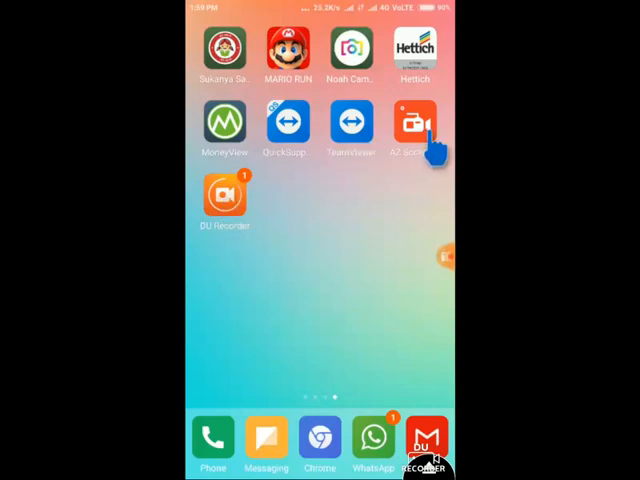
mouse_move(352, 160)
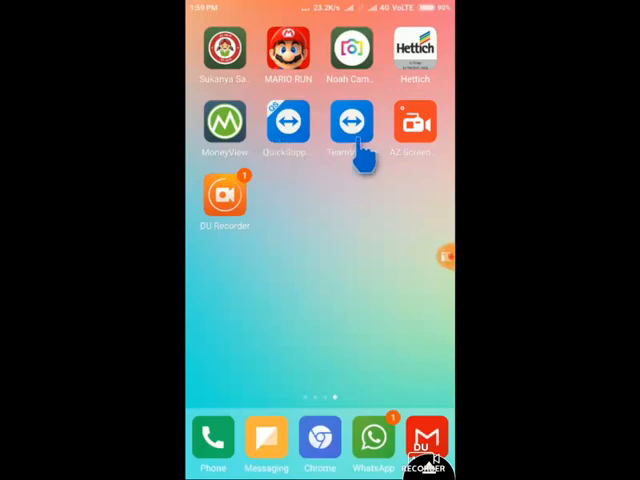
mouse_move(288, 156)
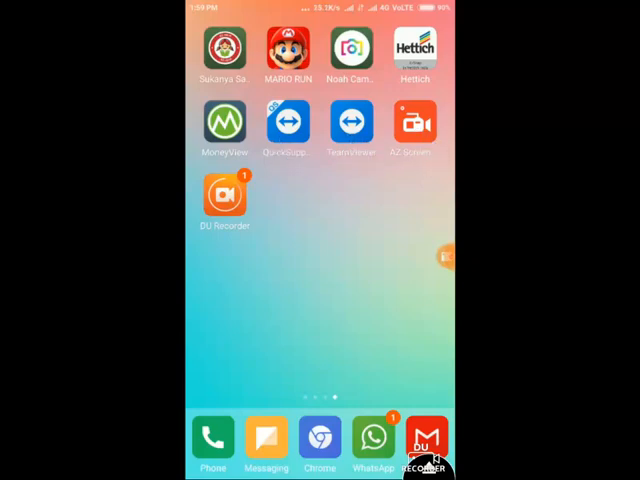
- Use the remote pointer on the second phone's home screen in the session
click(428, 448)
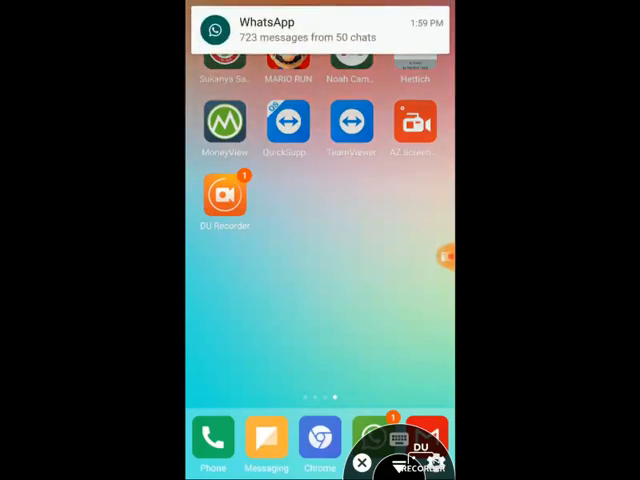
mouse_move(348, 370)
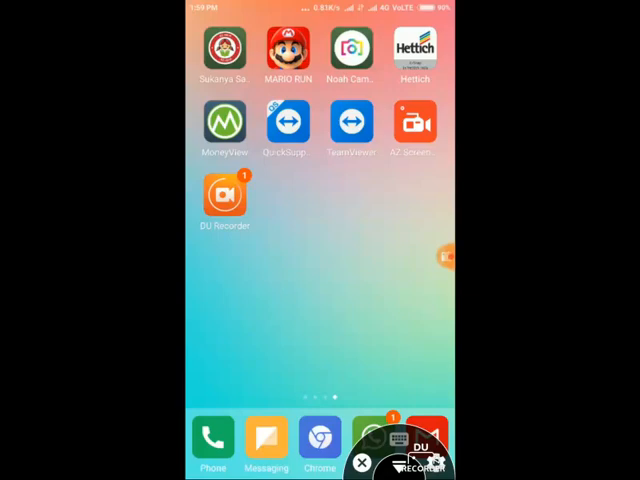
- Swipe through the remote phone's home screens to its page of other apps with Play Store
scroll(left, 3)
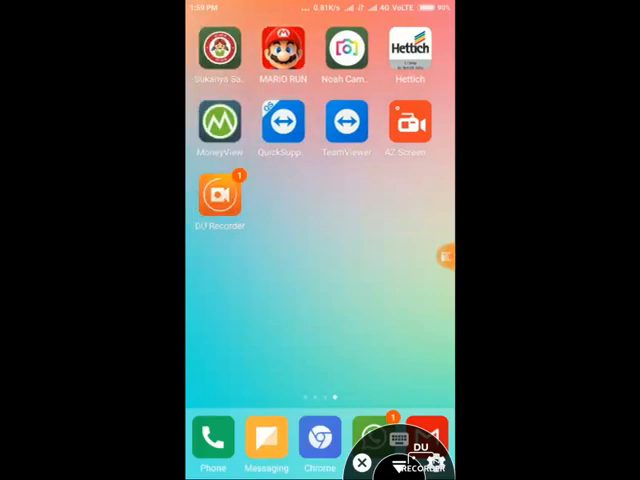
scroll(left, 3)
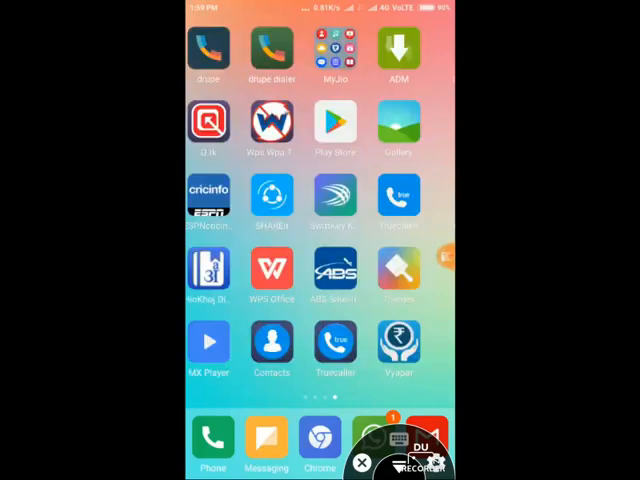
scroll(left, 3)
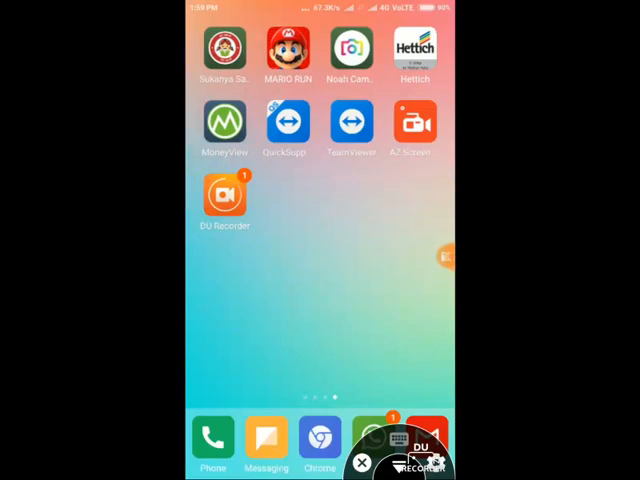
scroll(left, 3)
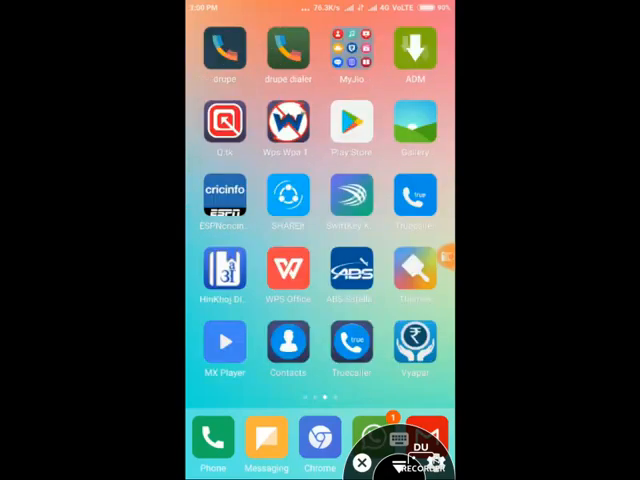